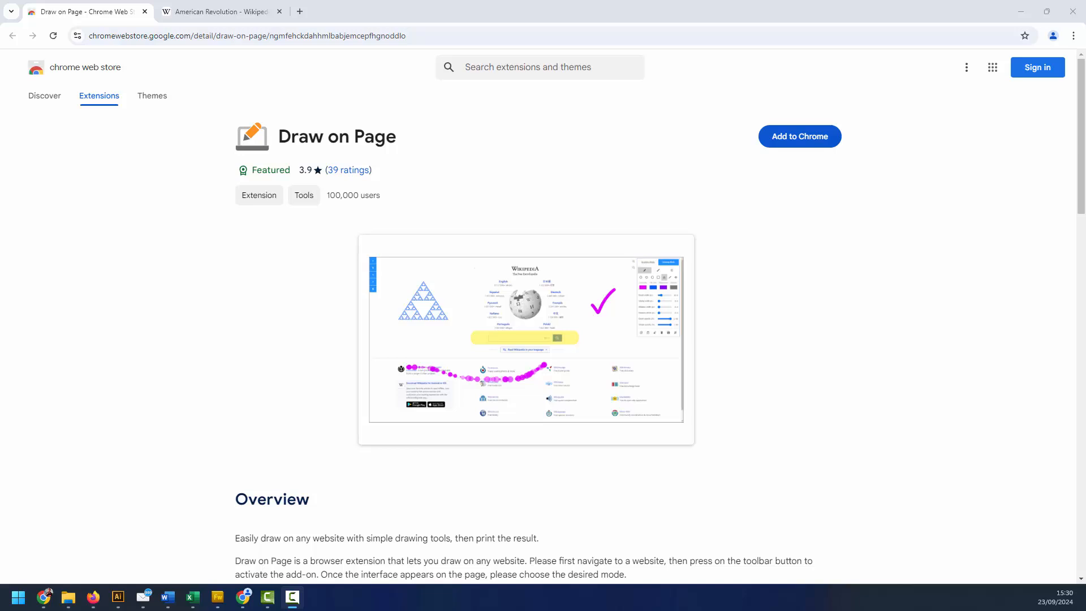
mouse_move(244, 381)
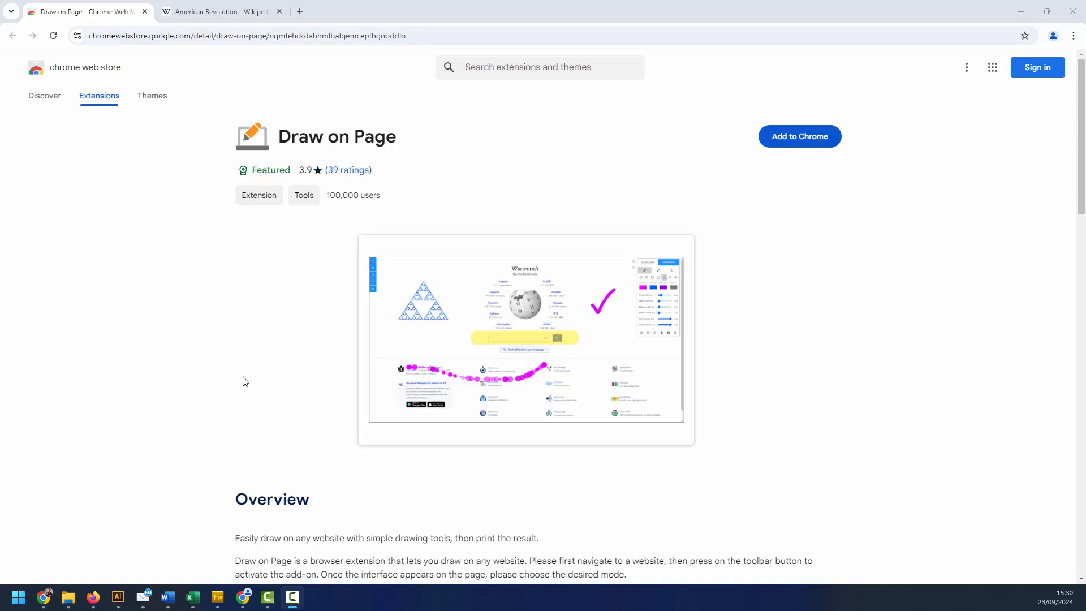
mouse_move(688, 297)
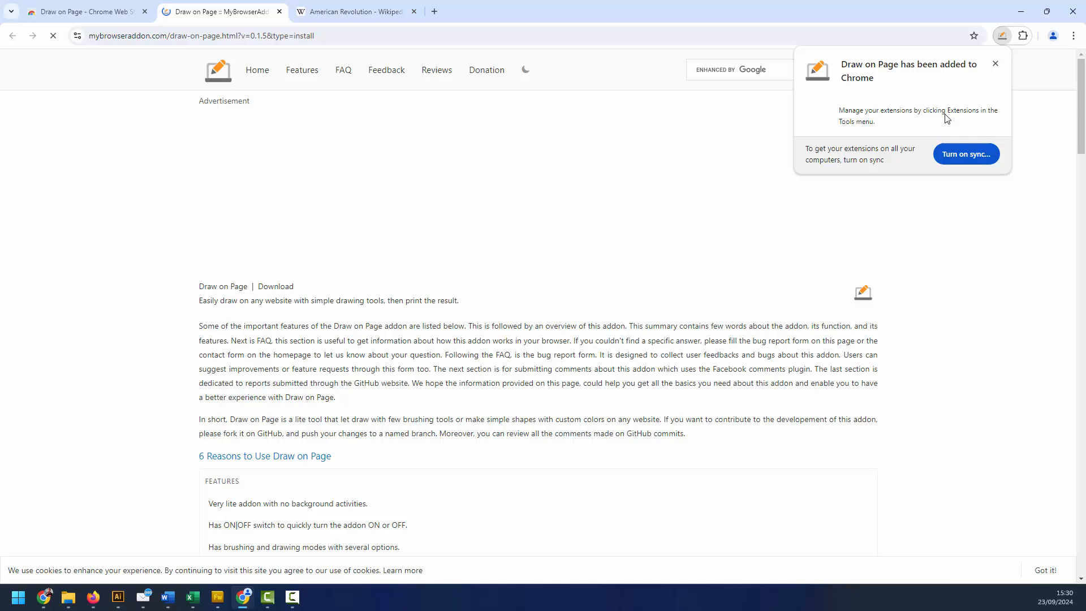
Step: Pin Draw on Page to the Chrome toolbar from the Extensions menu
left_click(1022, 35)
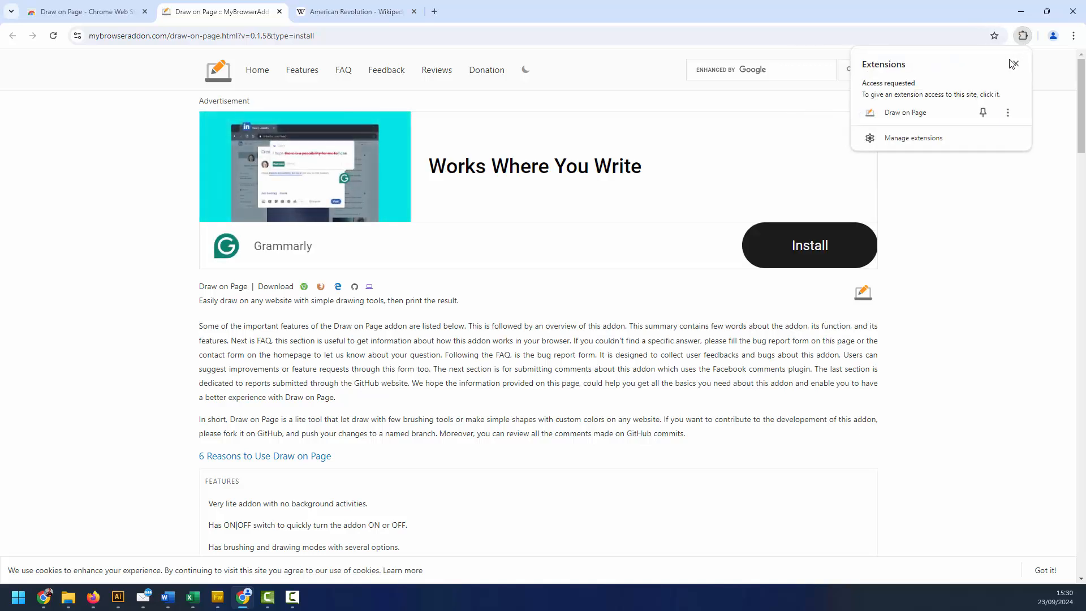
mouse_move(983, 113)
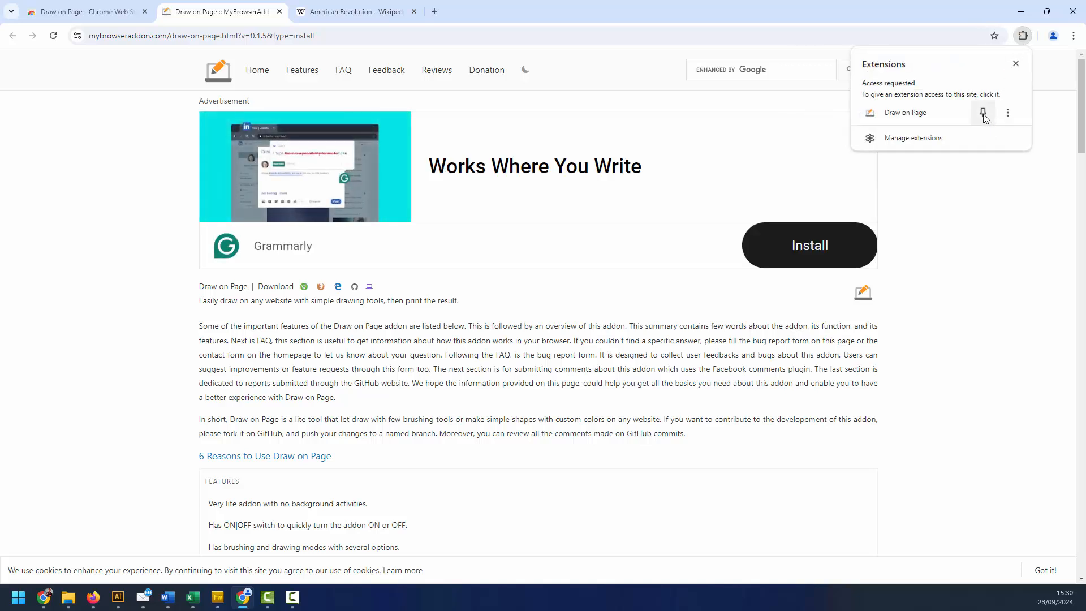
left_click(984, 113)
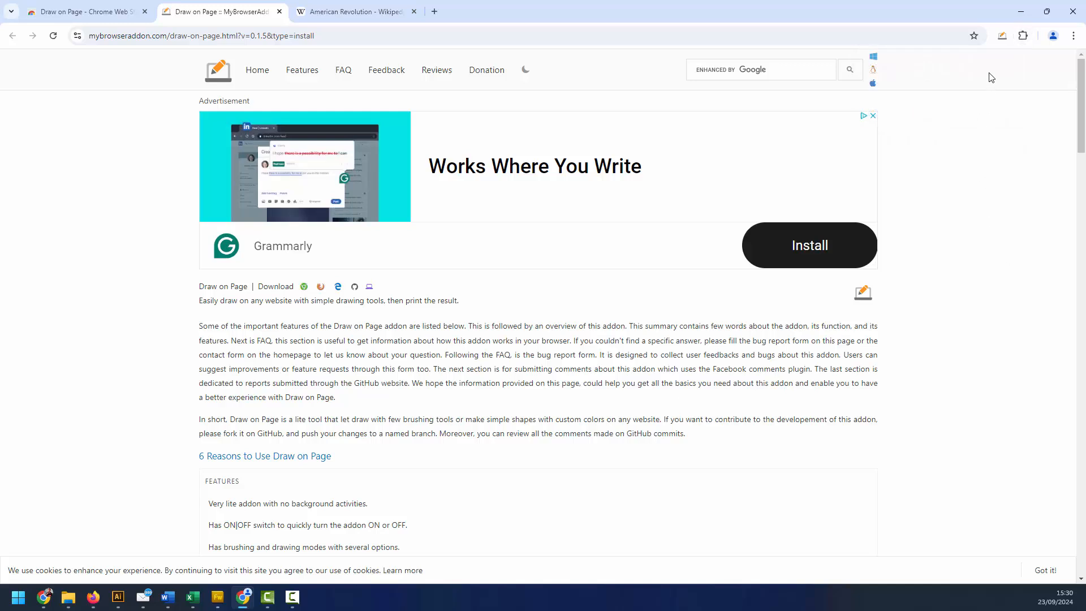
mouse_move(989, 246)
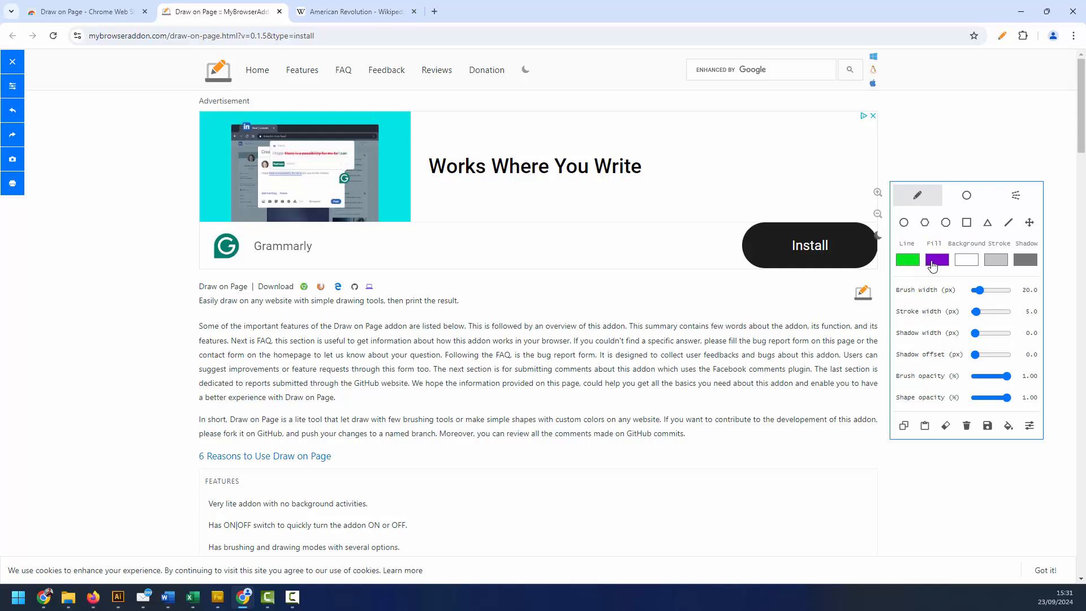
mouse_move(1026, 260)
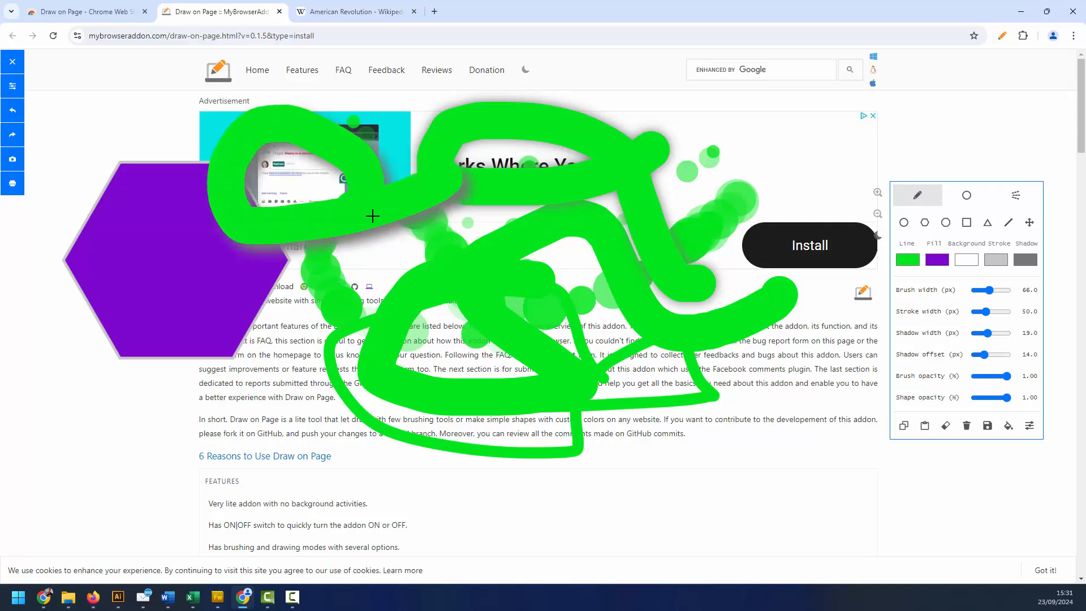
Step: Make brush strokes mostly transparent and set Shape opacity to 0
left_click_drag(1010, 377, 987, 376)
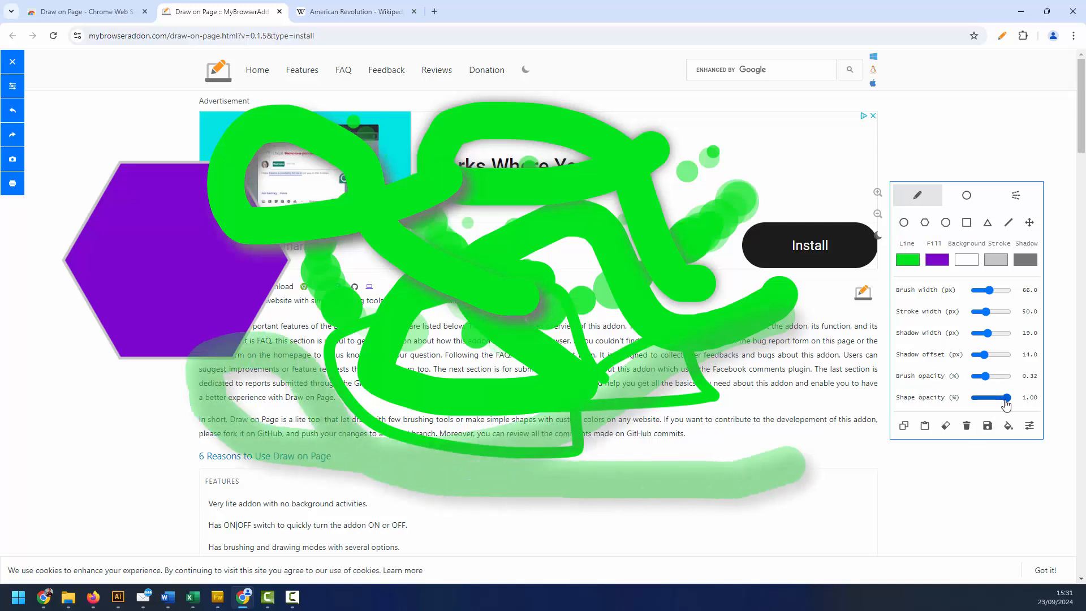
left_click_drag(1009, 397, 973, 397)
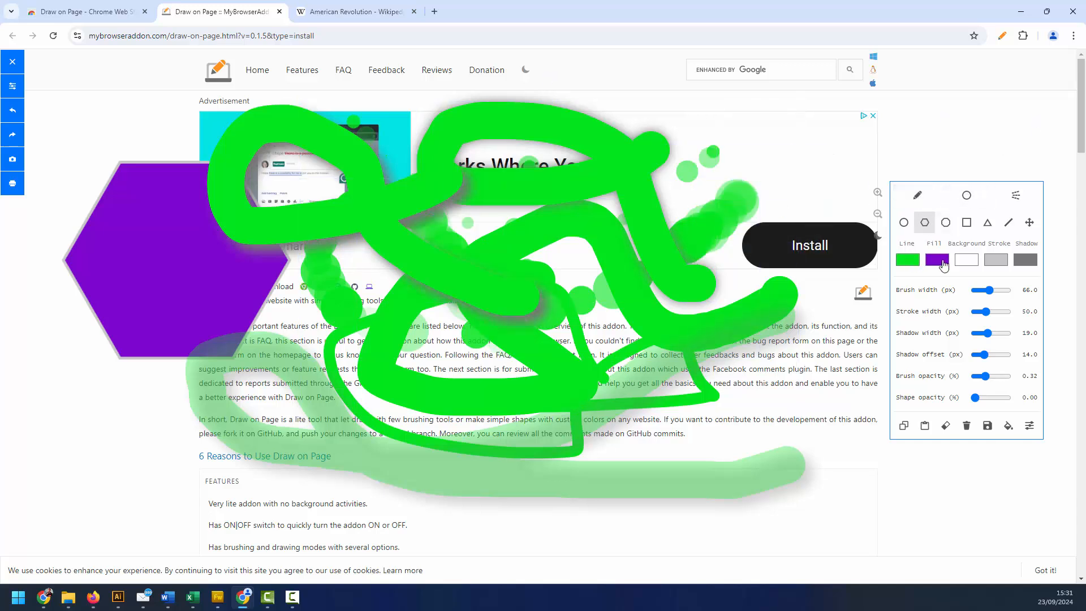
left_click(937, 260)
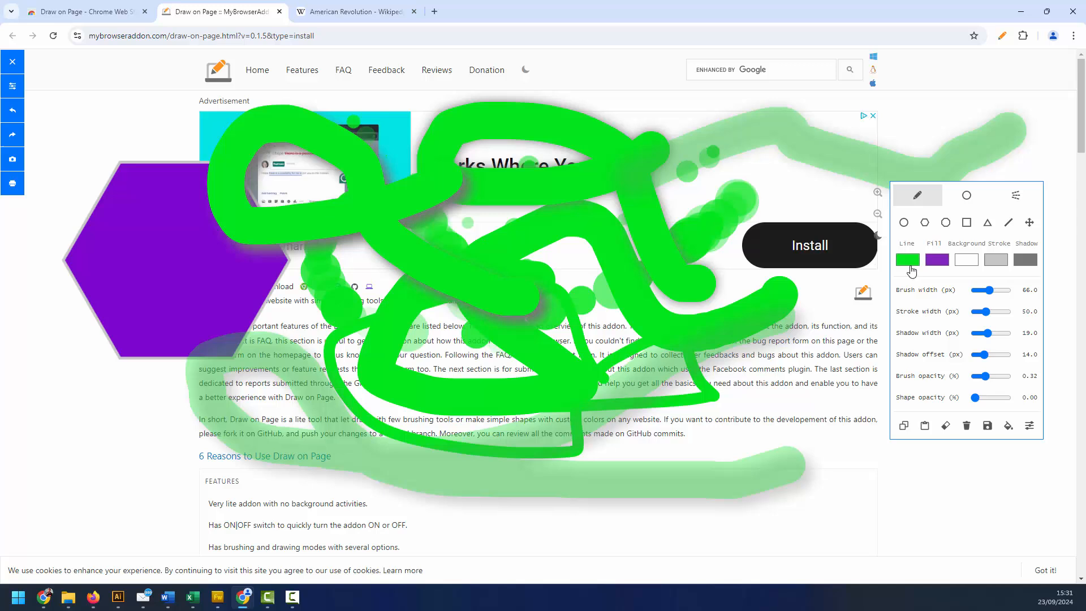
left_click(907, 259)
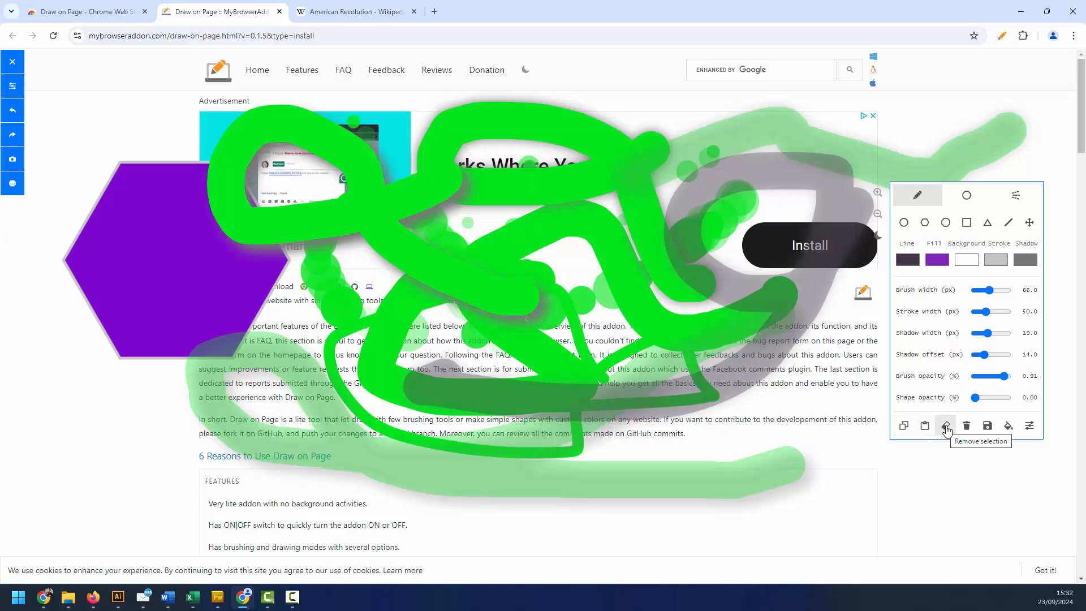
mouse_move(966, 426)
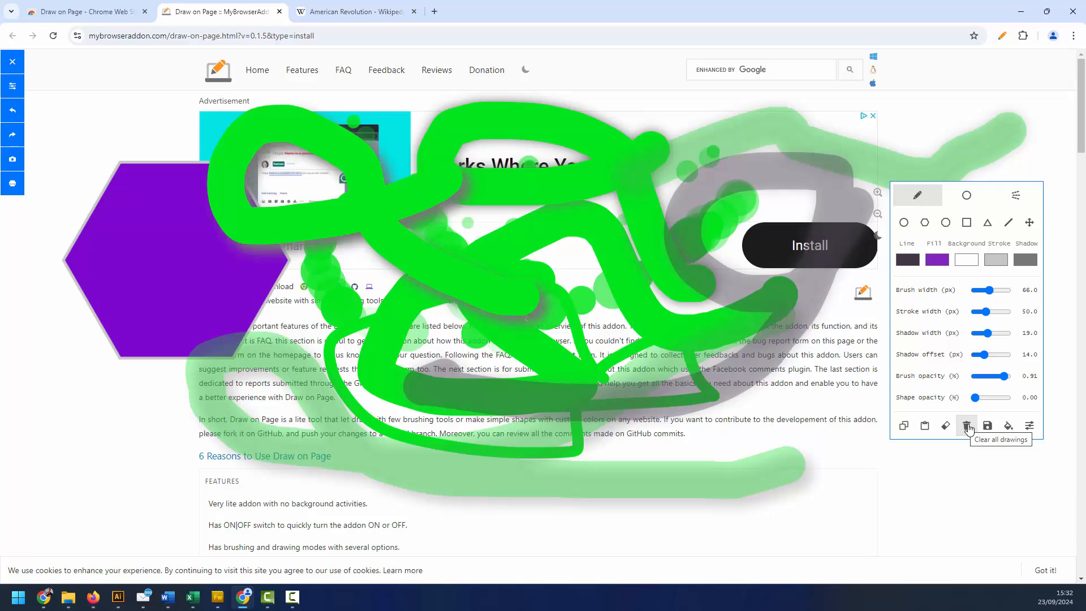
mouse_move(987, 426)
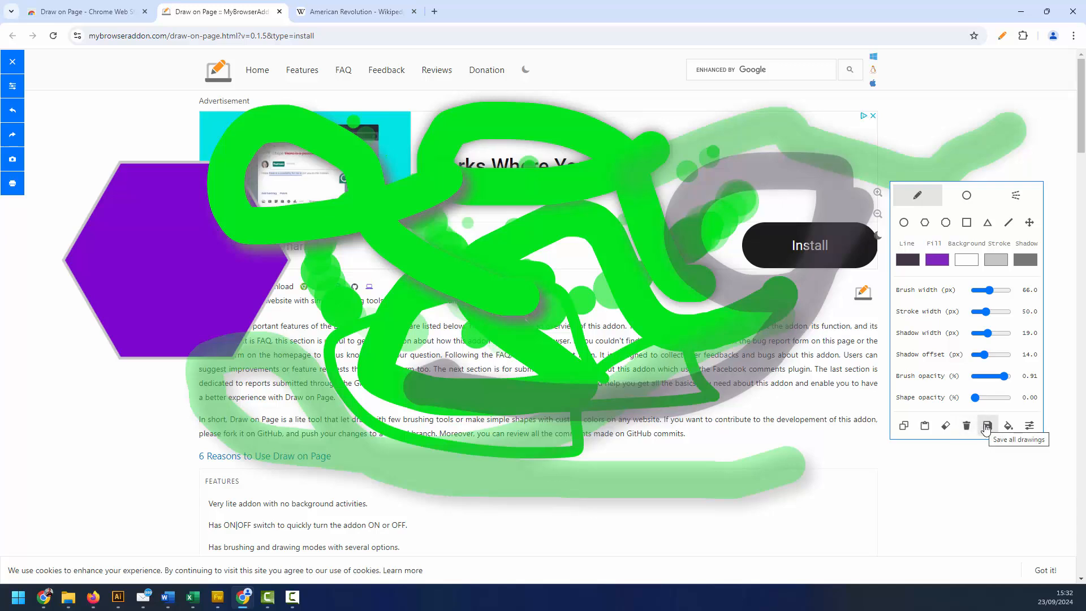
mouse_move(1009, 426)
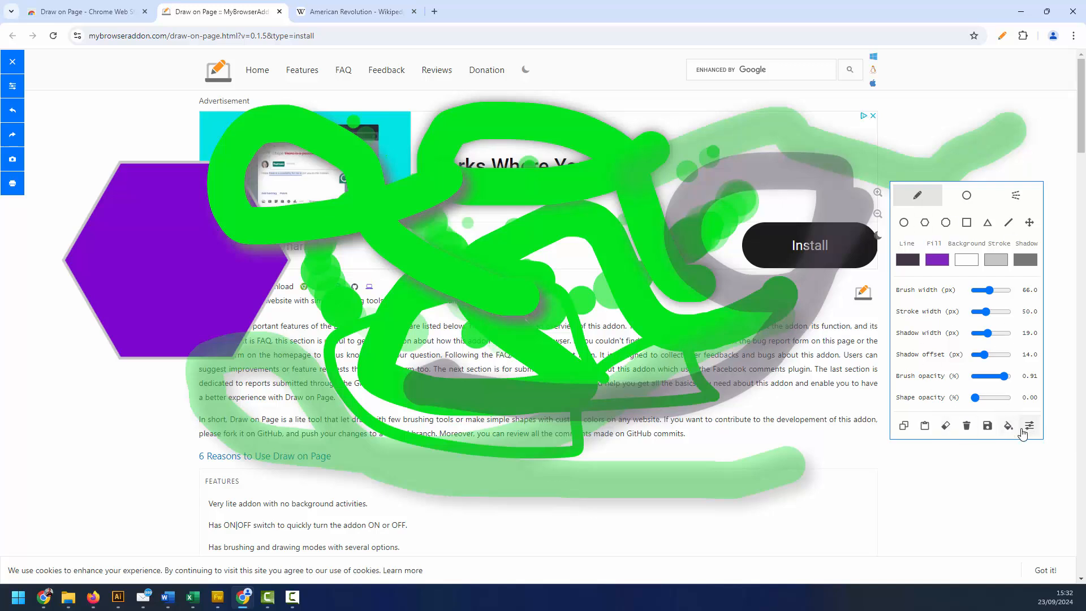
Step: Hide the drawing options panel and then bring it back
left_click(1030, 425)
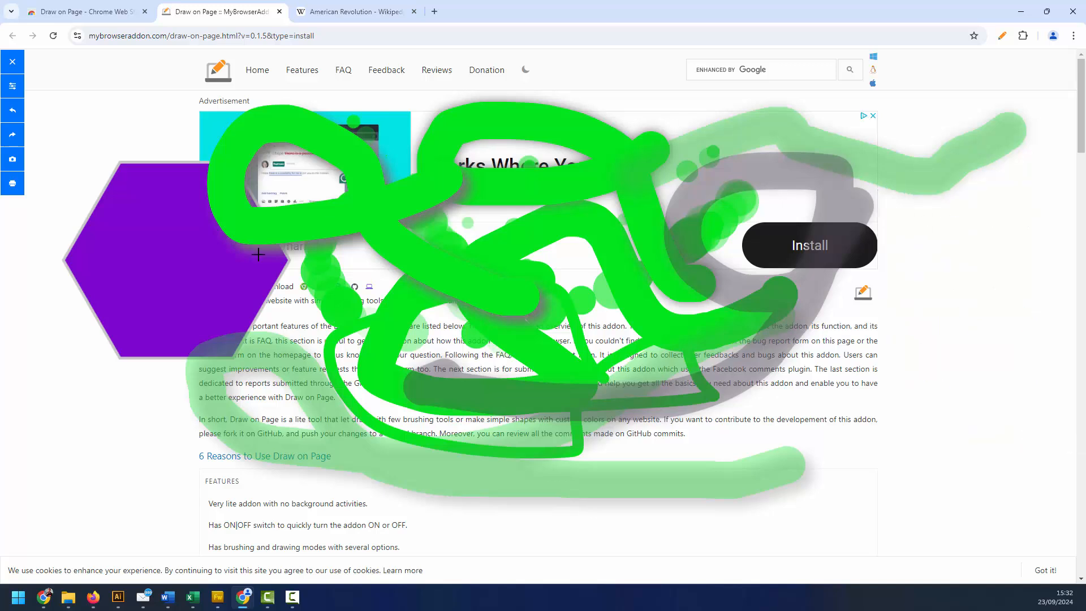
left_click(864, 292)
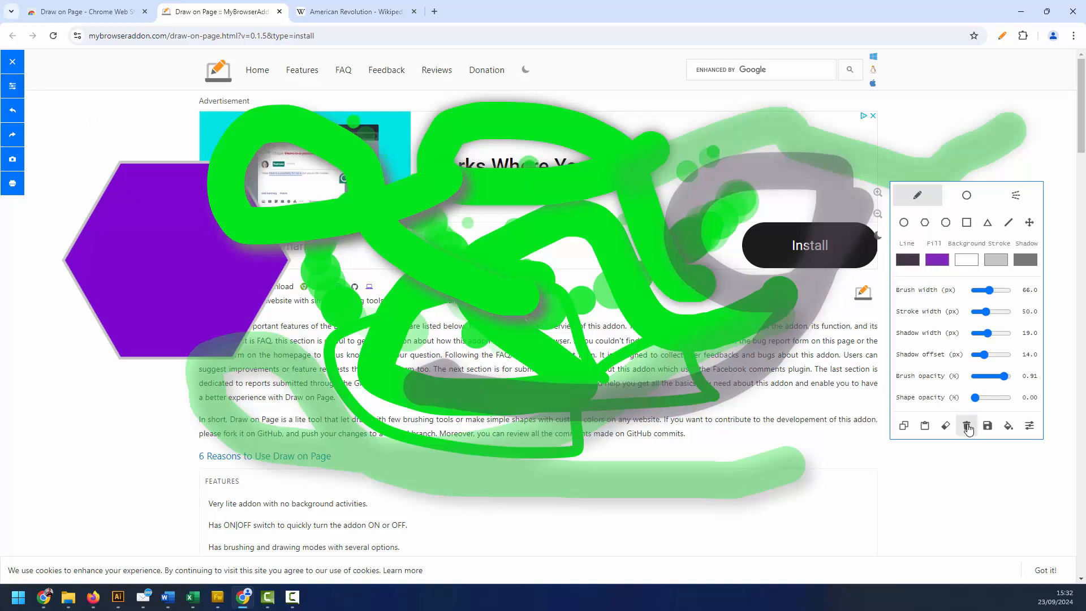
Step: Clear all drawings and switch to the American Revolution Wikipedia tab
left_click(967, 426)
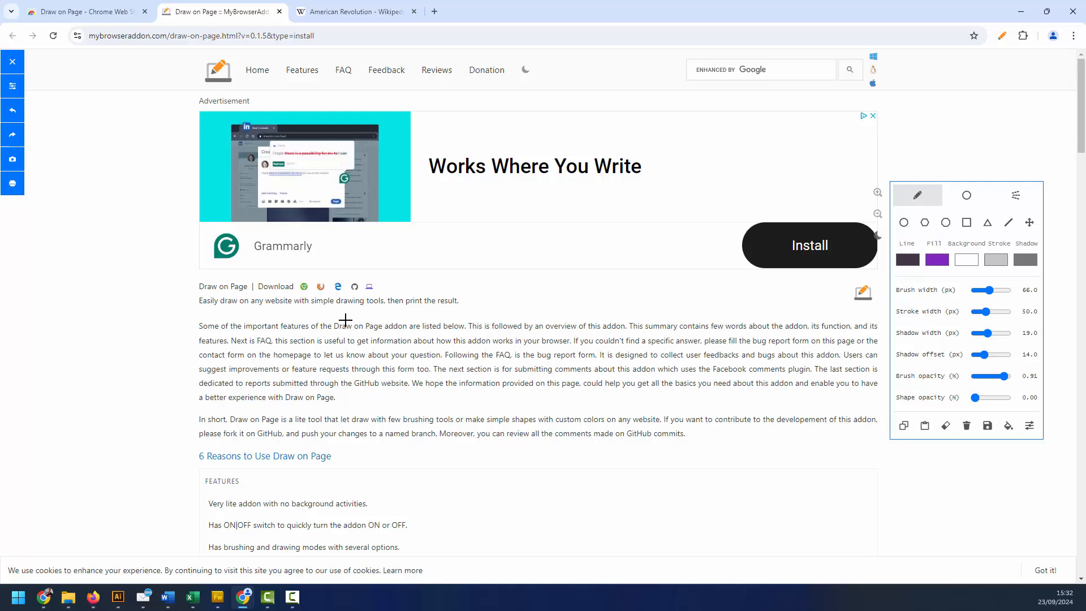
mouse_move(336, 67)
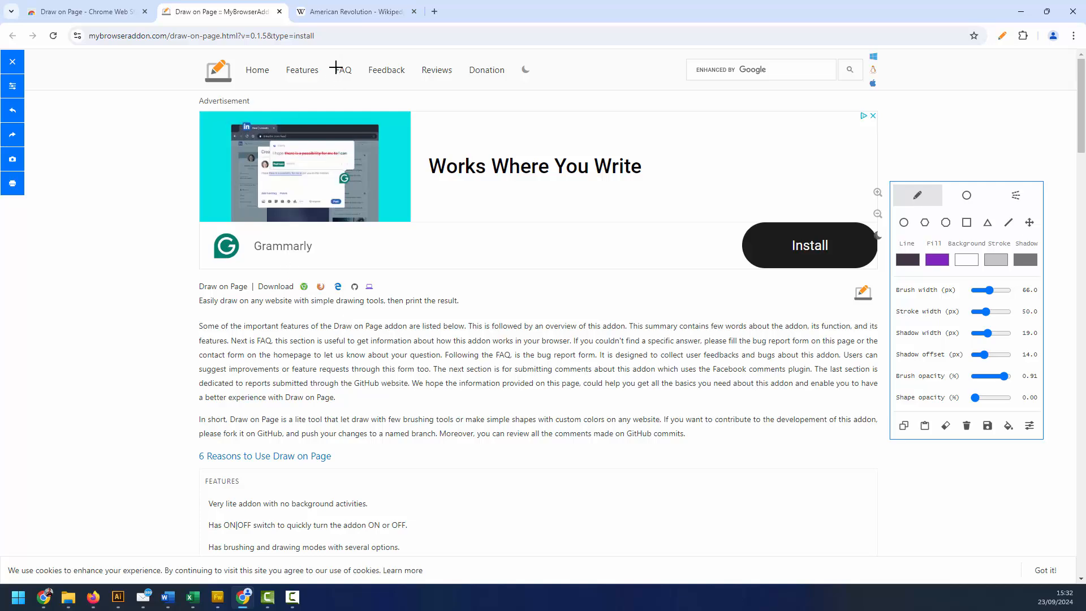
left_click(354, 12)
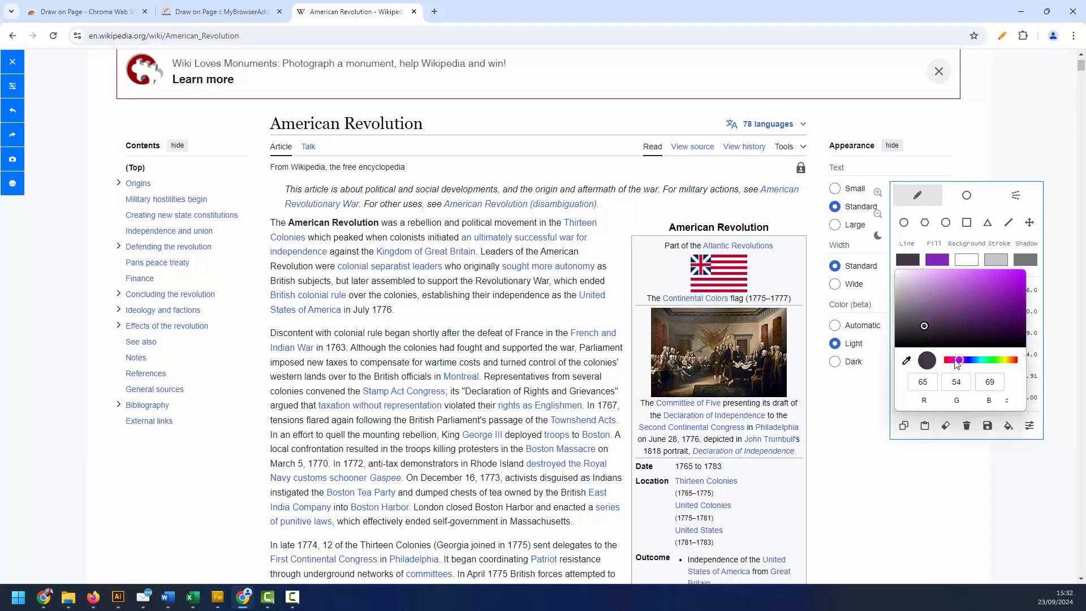
Step: Set the brush line colour to yellow with opacity around 0.5
left_click(997, 276)
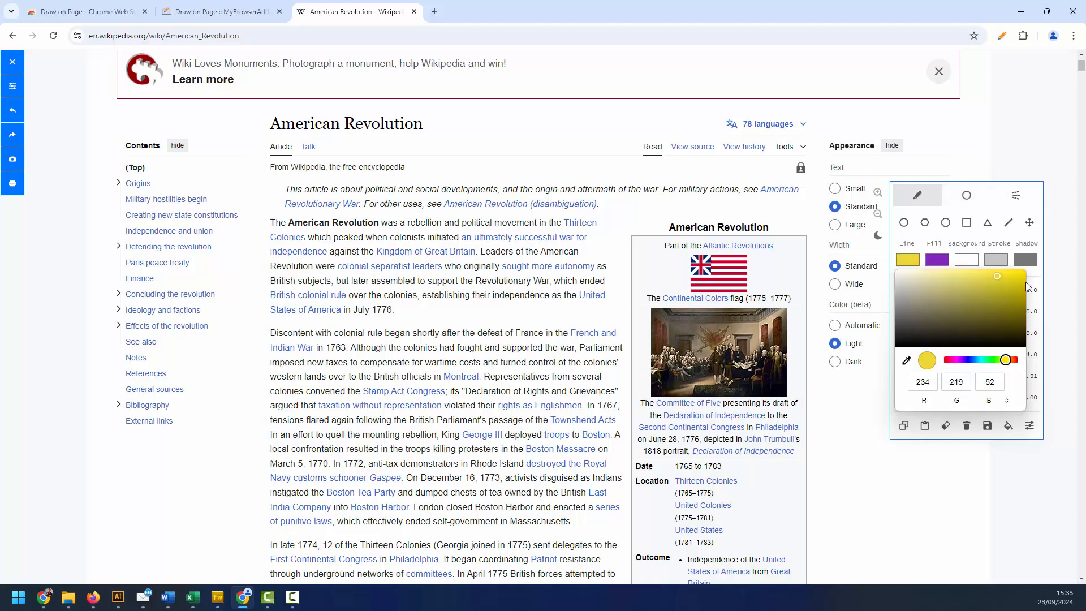
left_click(988, 222)
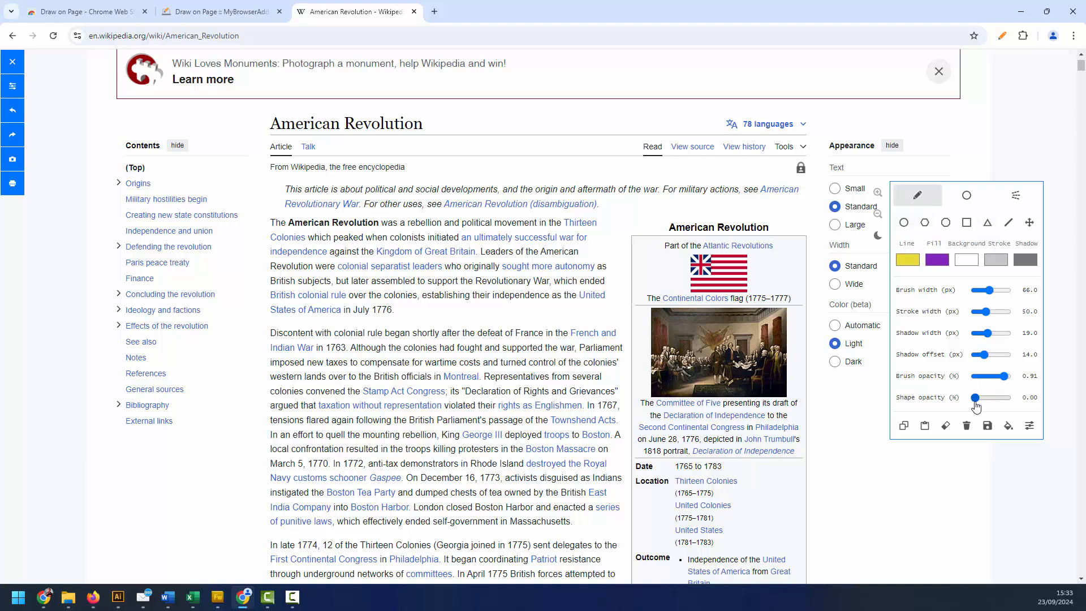
left_click_drag(1008, 376, 992, 376)
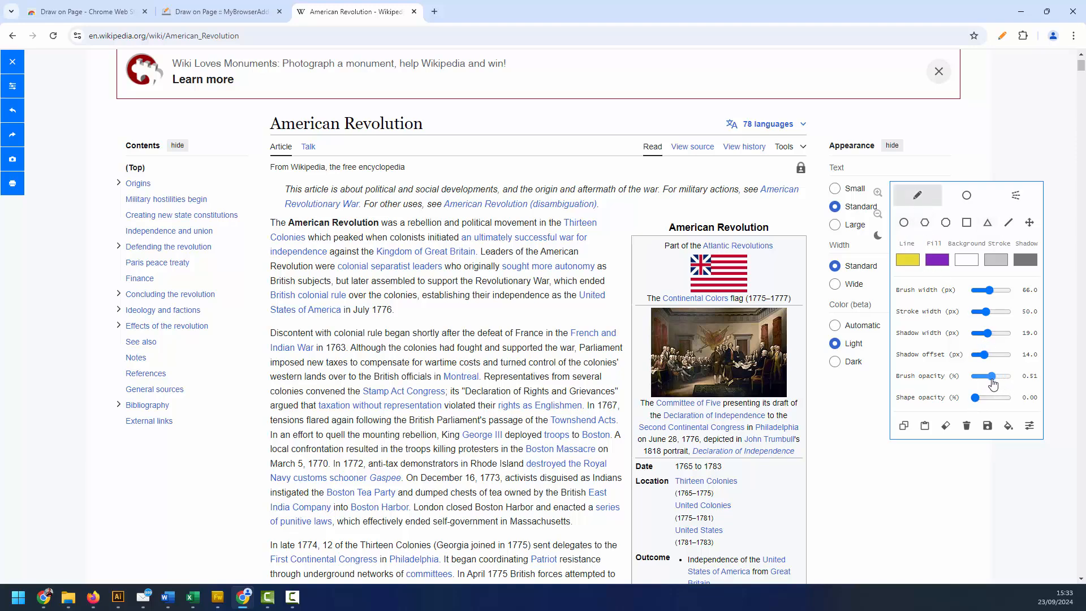
left_click(938, 72)
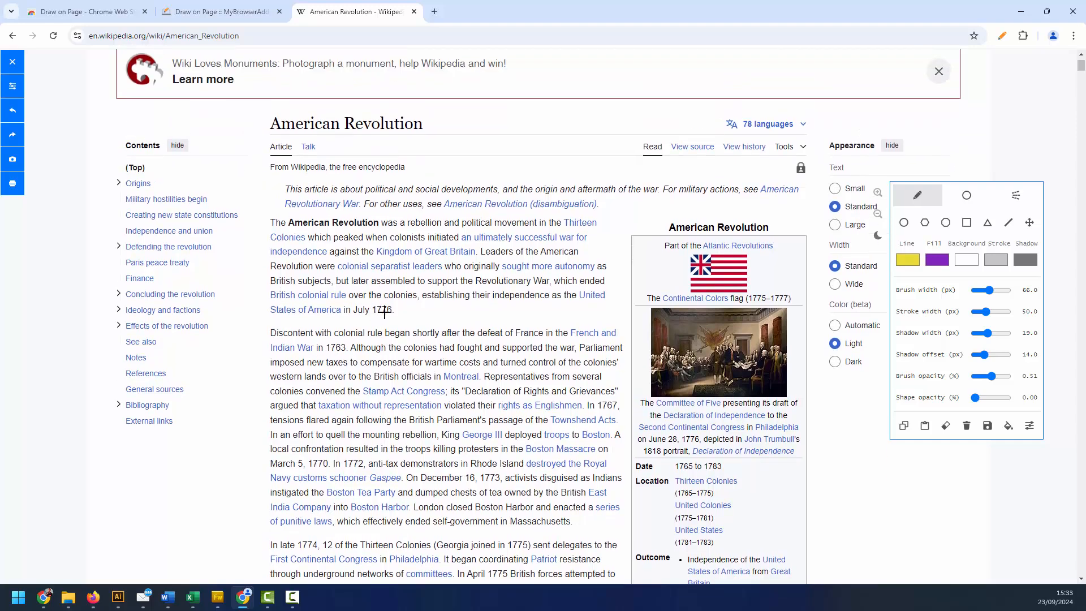
Step: Thin the brush, remove its shadow, and highlight the Massachusetts self-government passage in yellow
left_click_drag(326, 305, 388, 312)
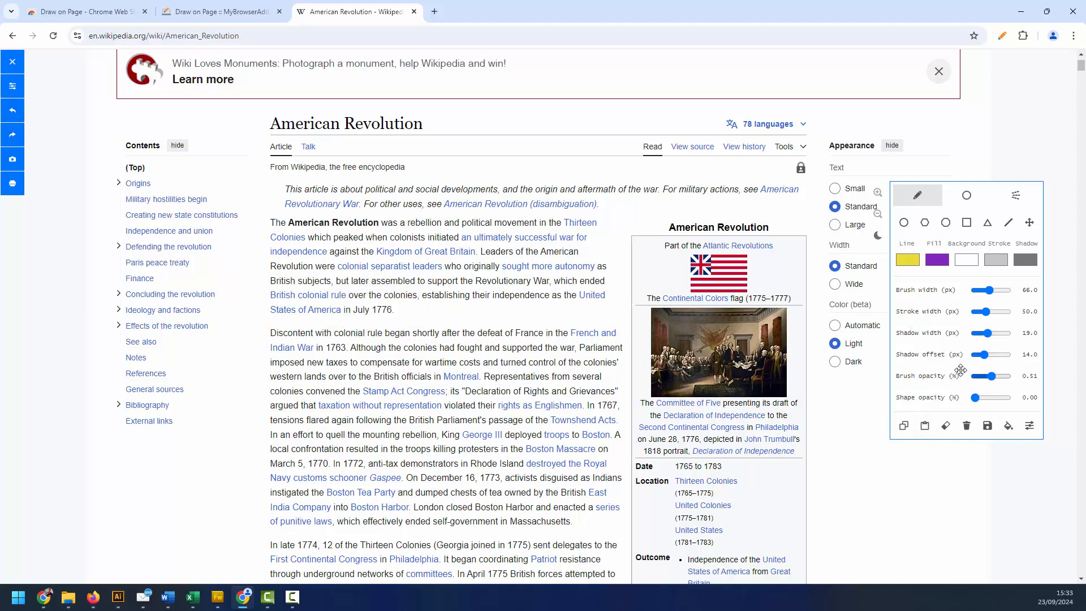
left_click_drag(1008, 354, 975, 355)
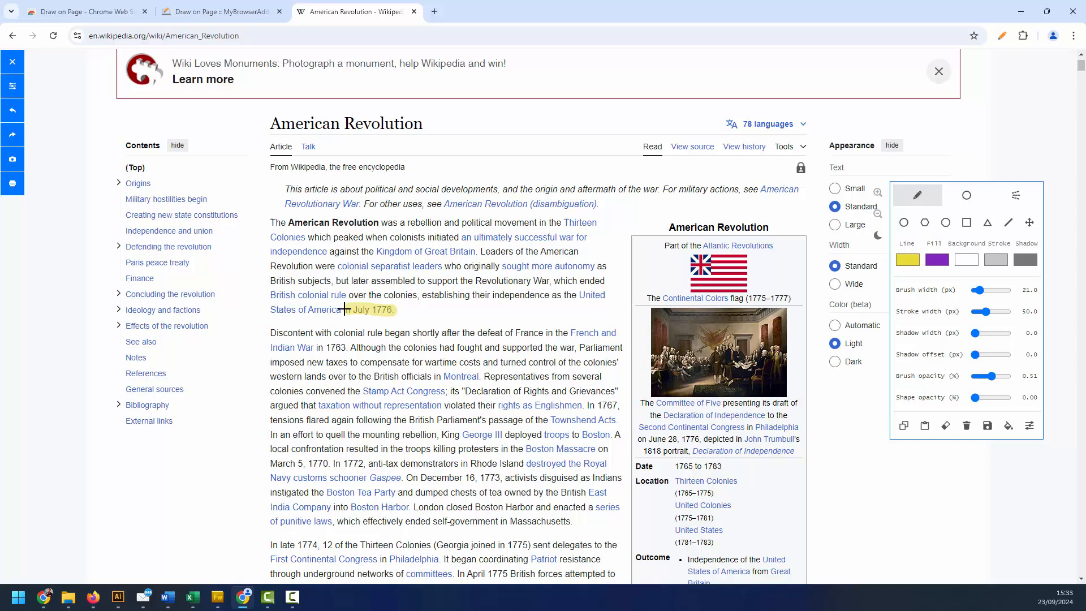
left_click(938, 71)
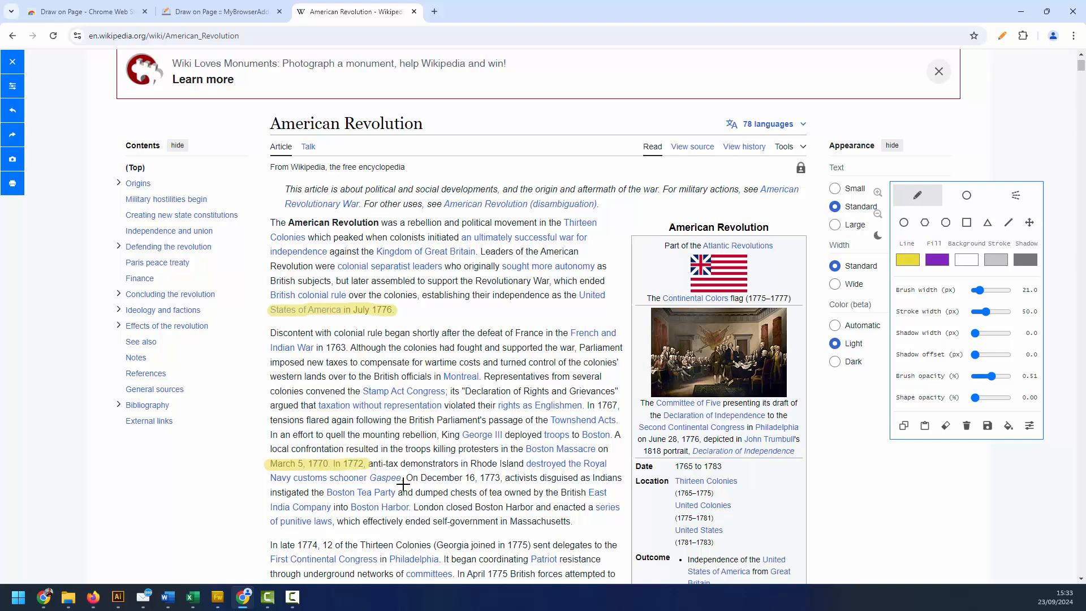
left_click_drag(404, 521, 572, 521)
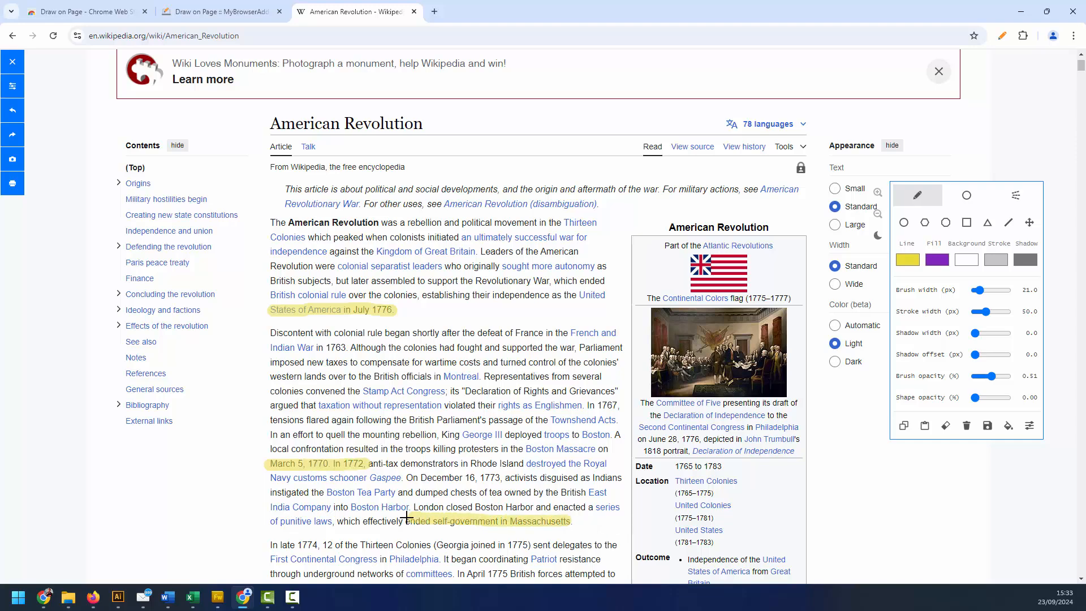